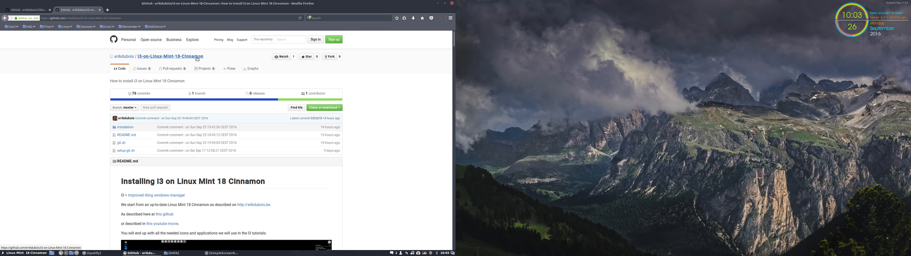
click(322, 107)
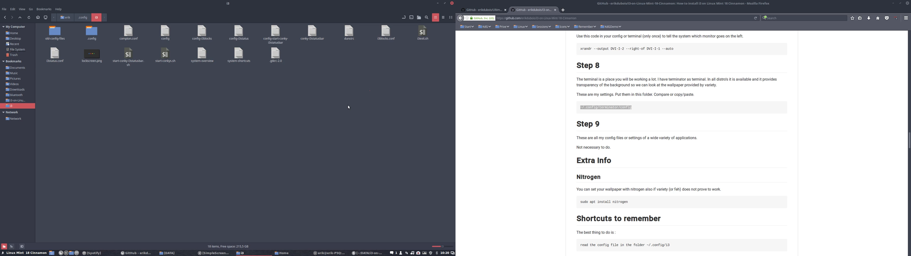
mouse_move(421, 204)
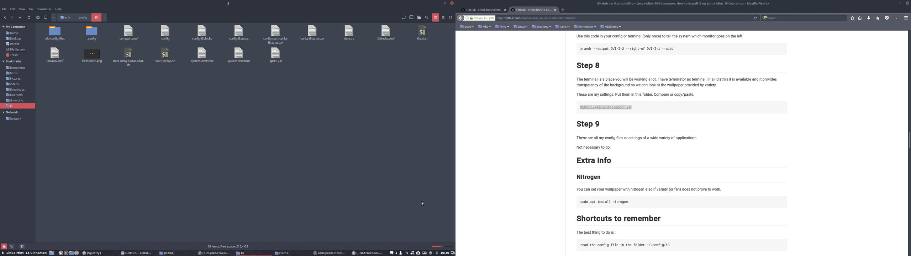